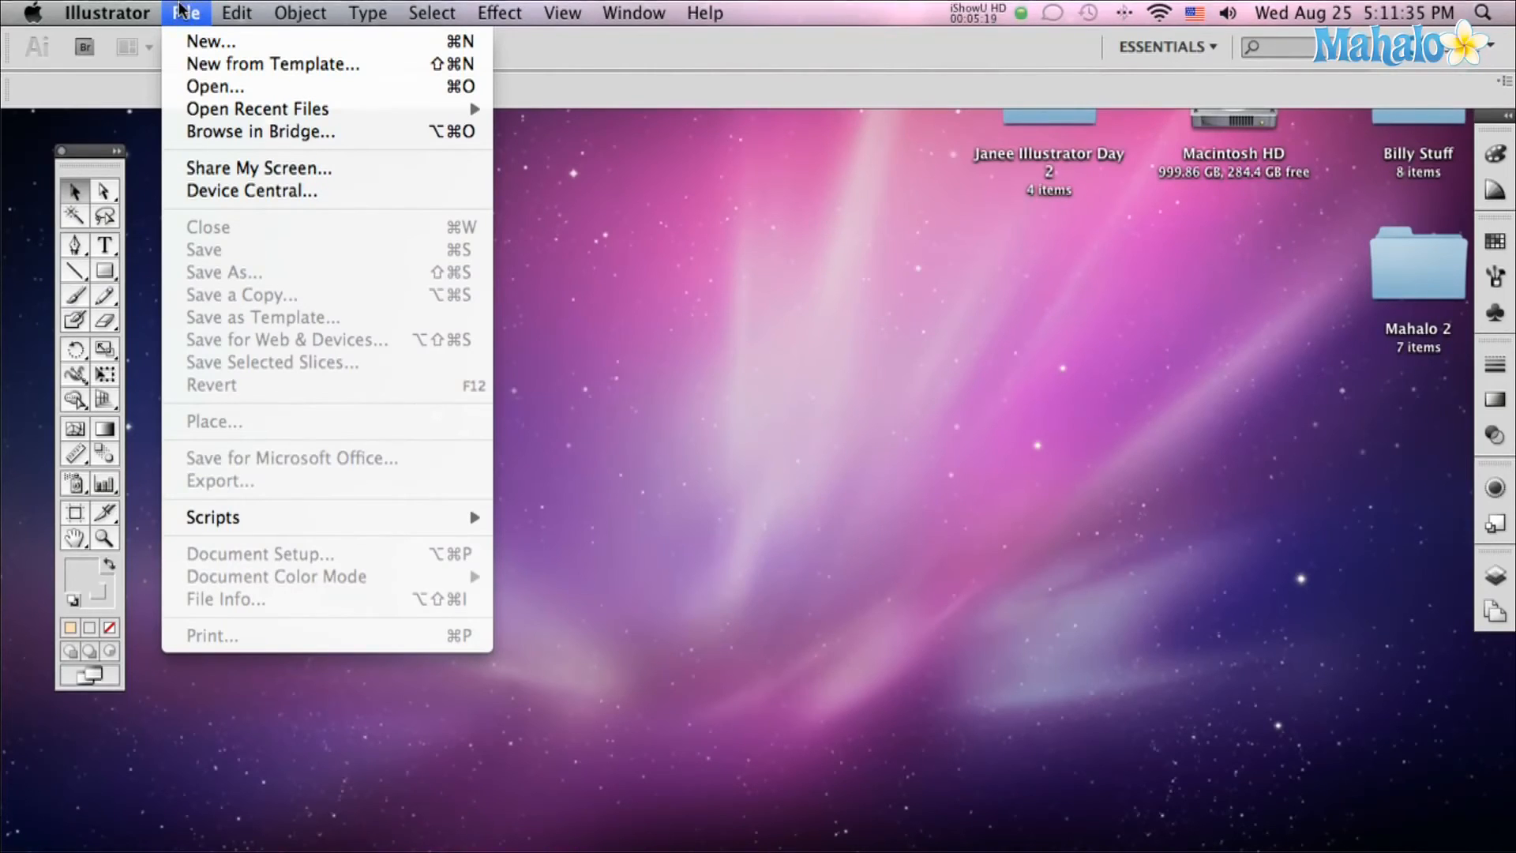
mouse_move(210, 42)
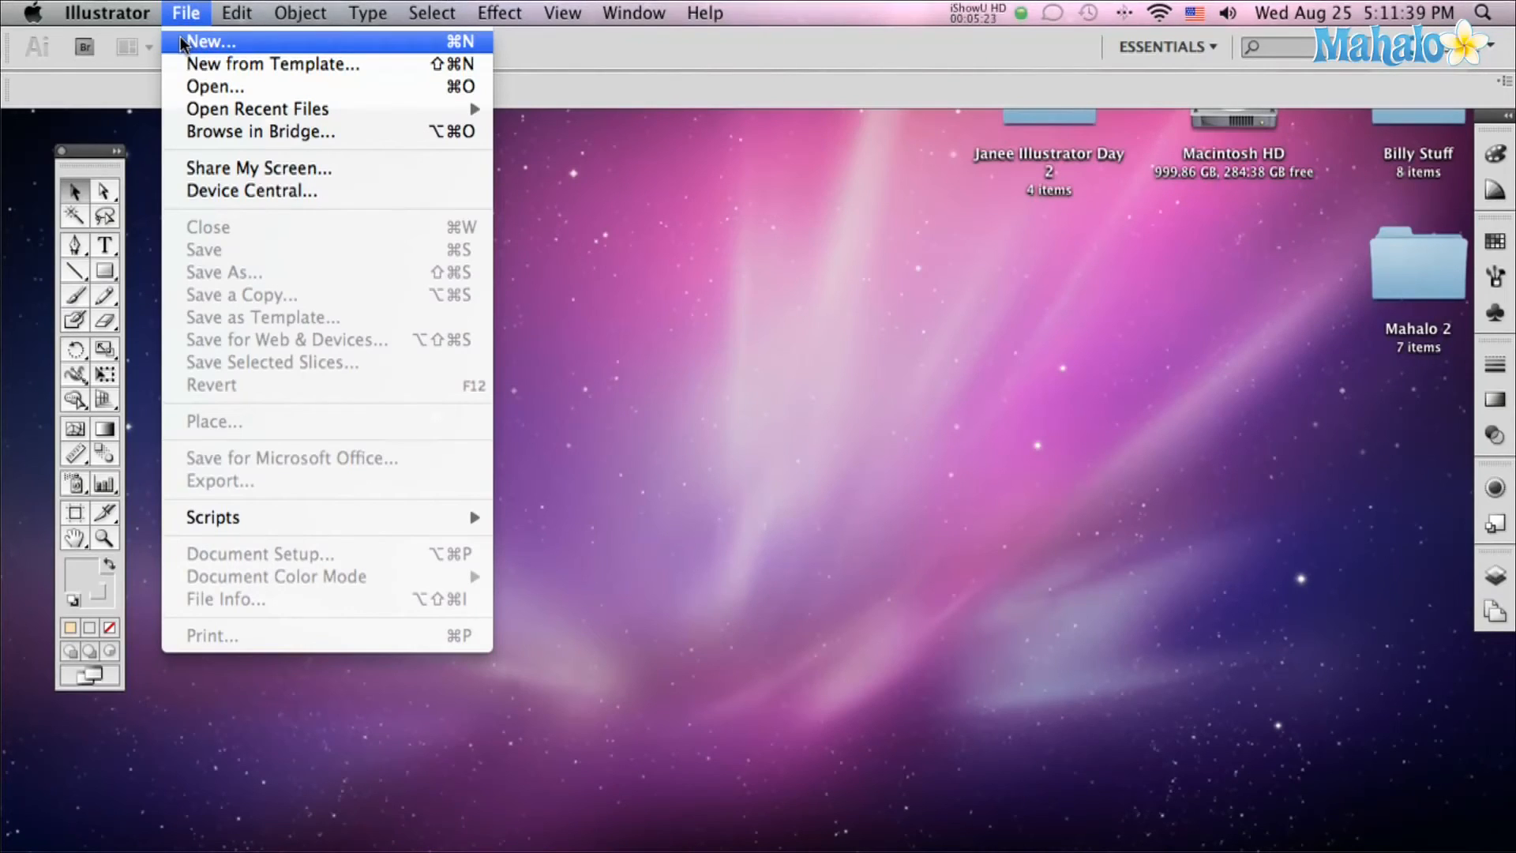
Start a new document showing one Letter-size artboard of 612 by 792 pt
click(211, 42)
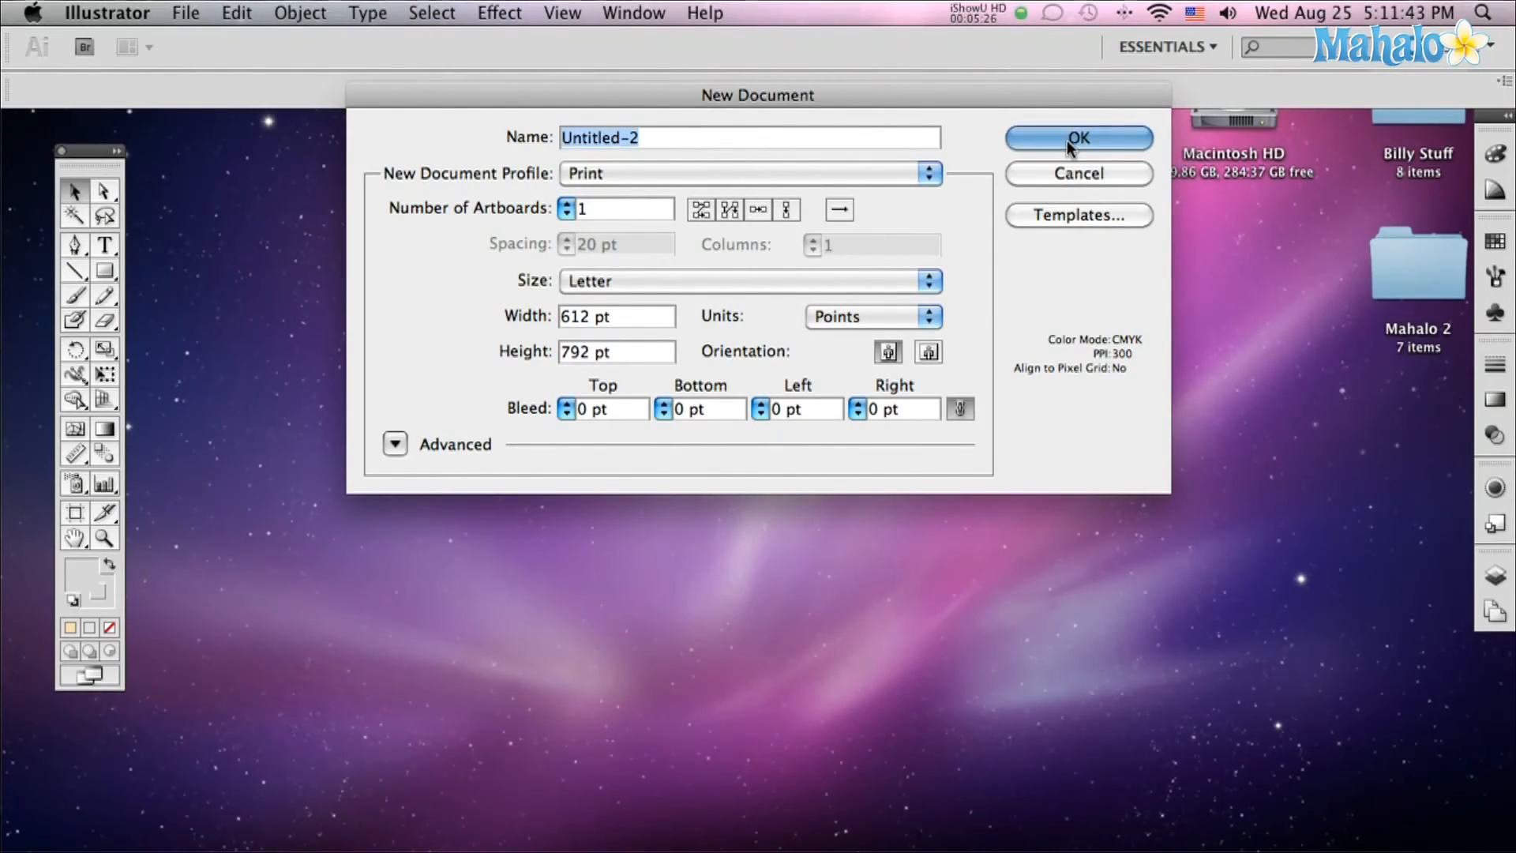
Confirm the Letter settings to create the blank document Untitled-2
click(1077, 137)
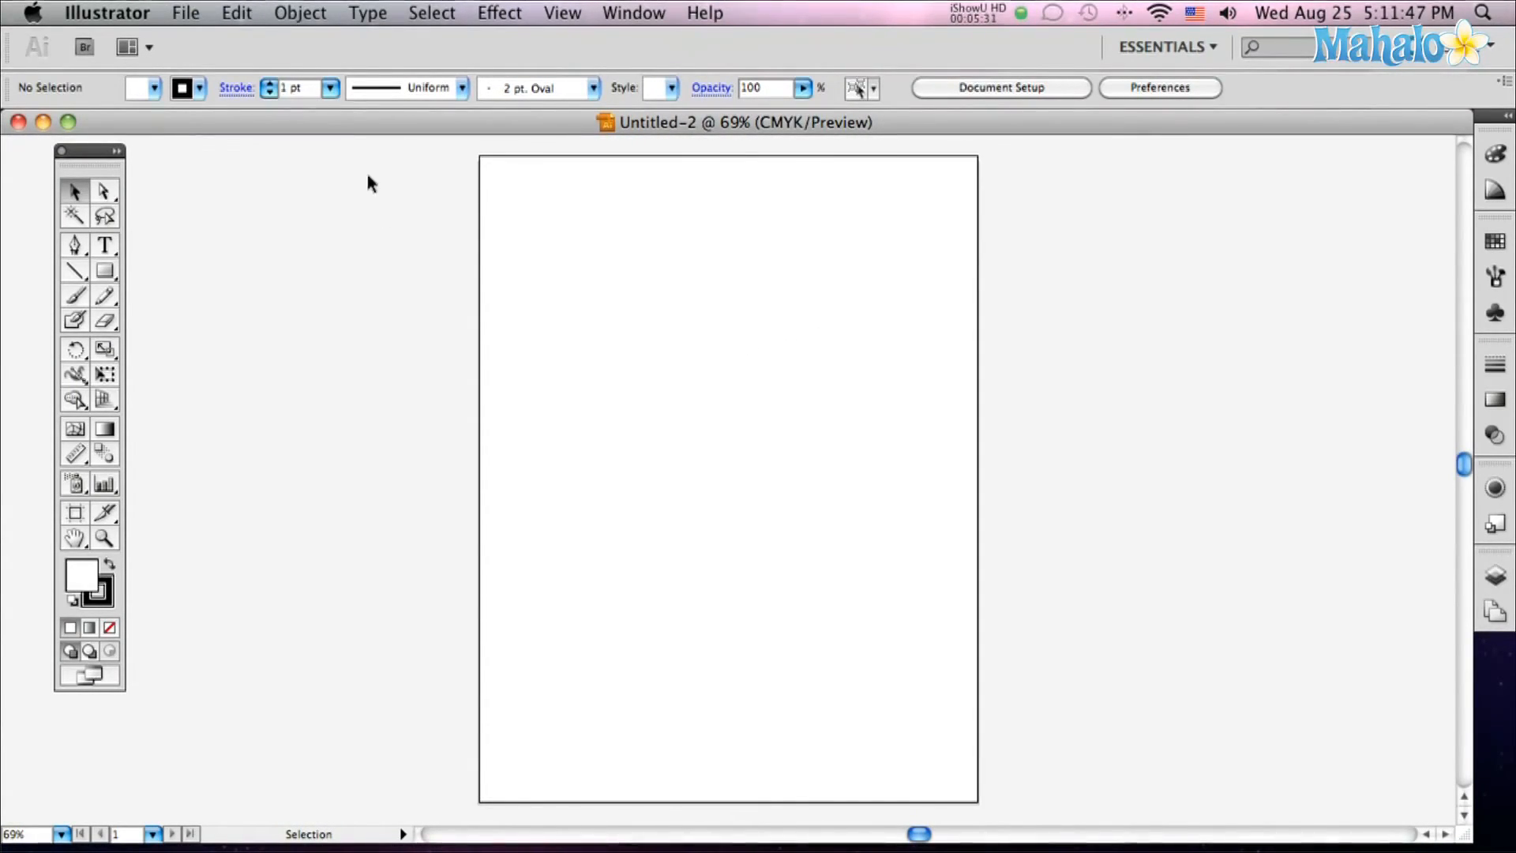
mouse_move(283, 308)
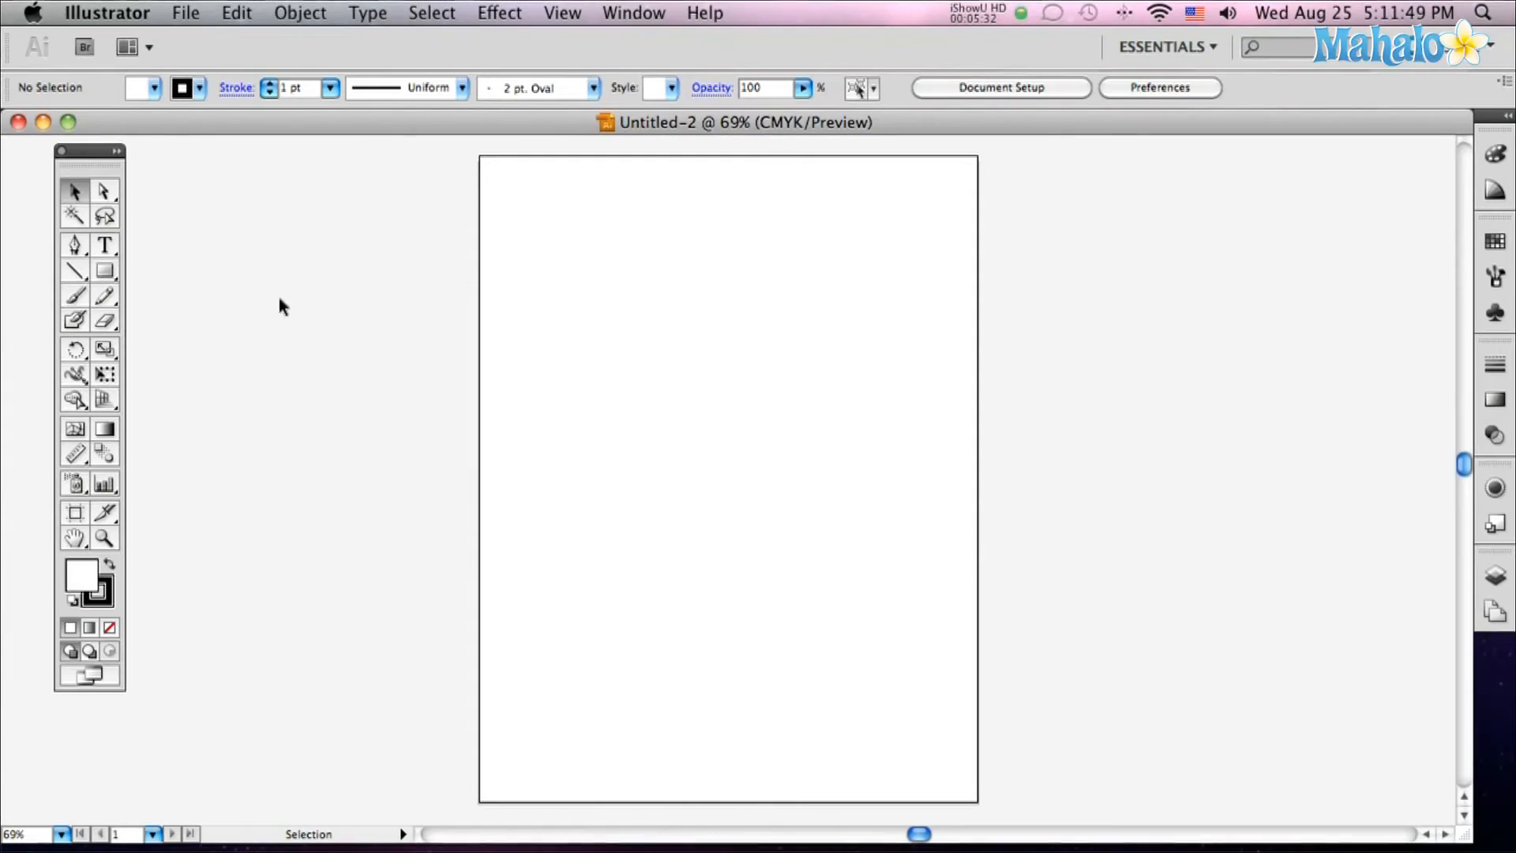
mouse_move(913, 201)
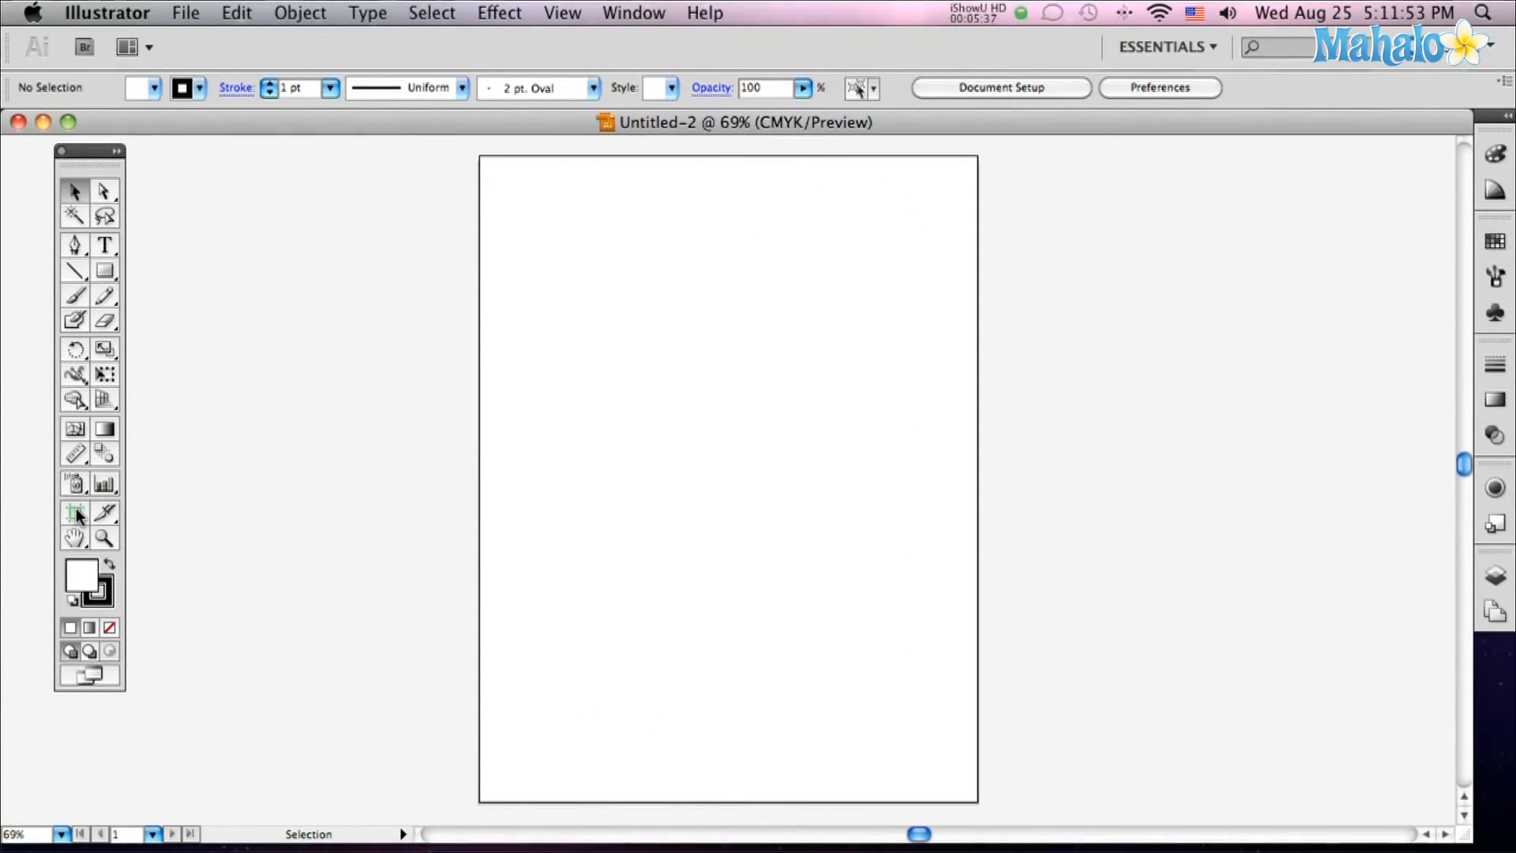
mouse_move(76, 513)
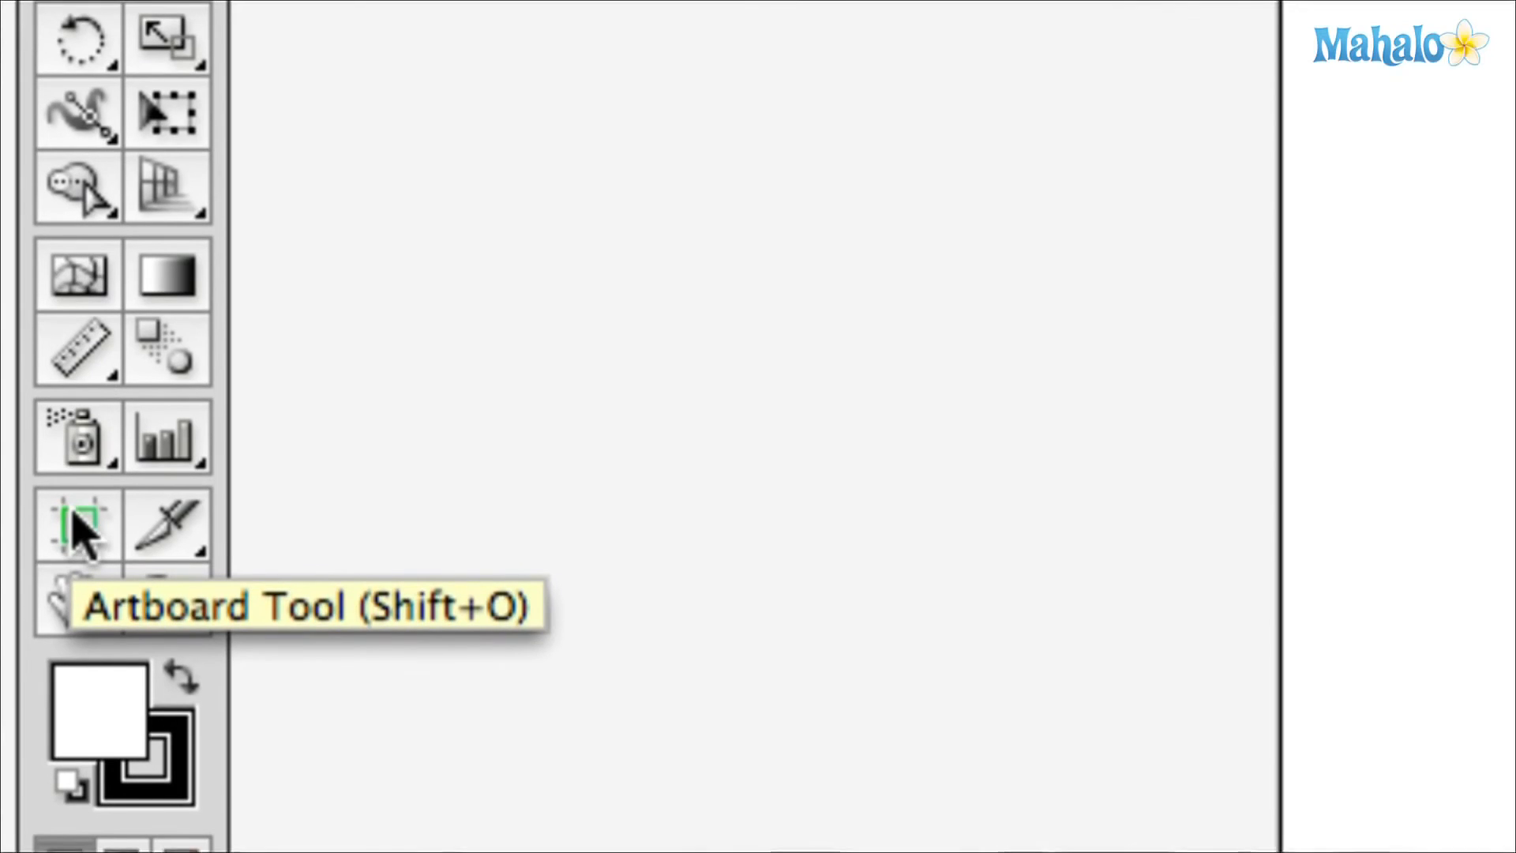
Switch to the Artboard Tool to edit the artboard's size and position
click(76, 527)
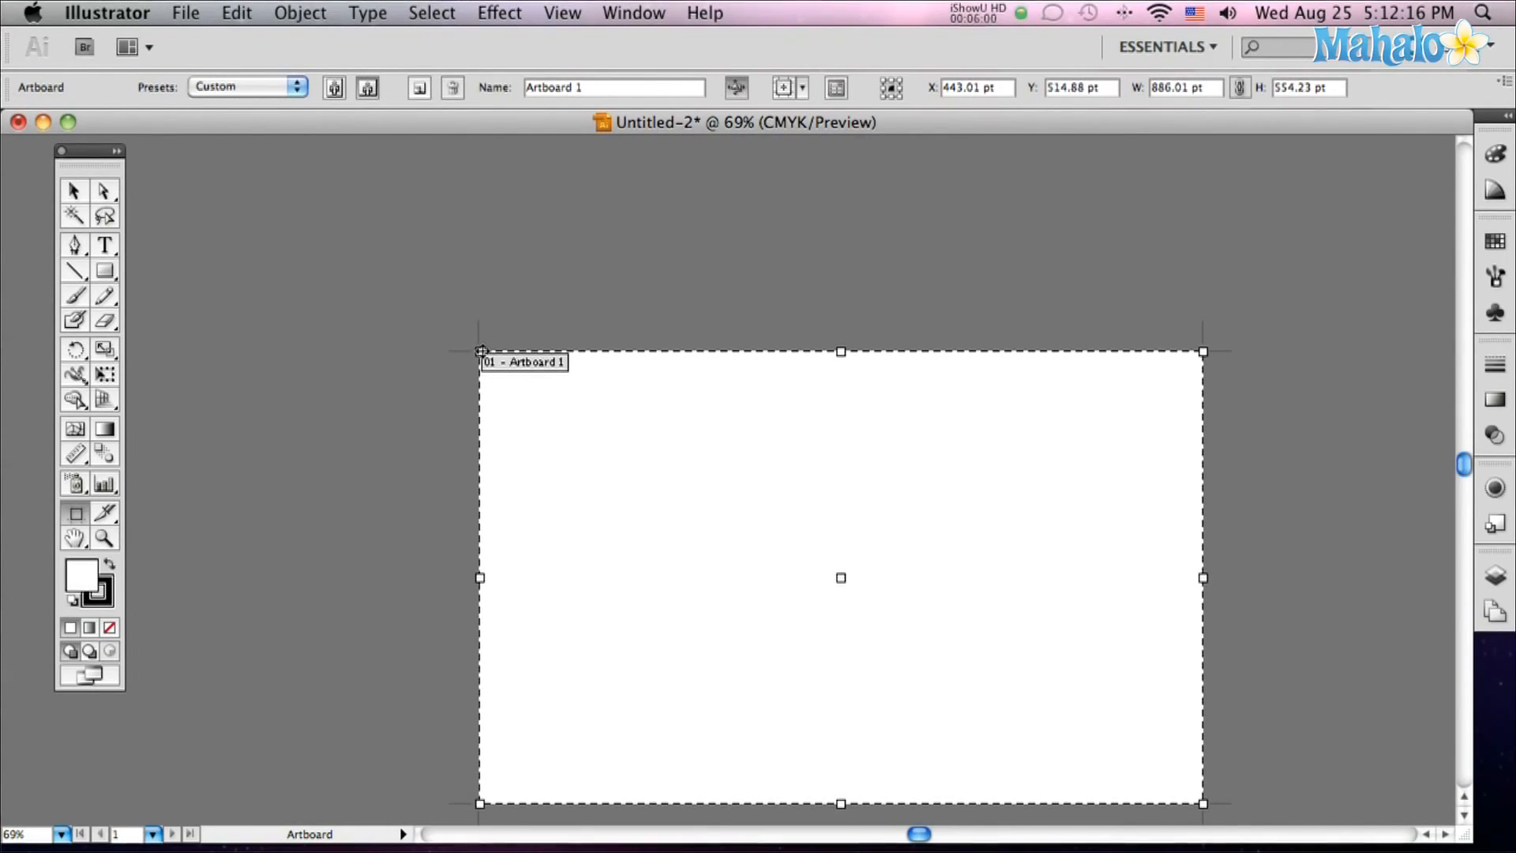
Stretch the artboard to about 1212 by 511 pt, reposition it, and return to selection
drag(840, 577, 728, 438)
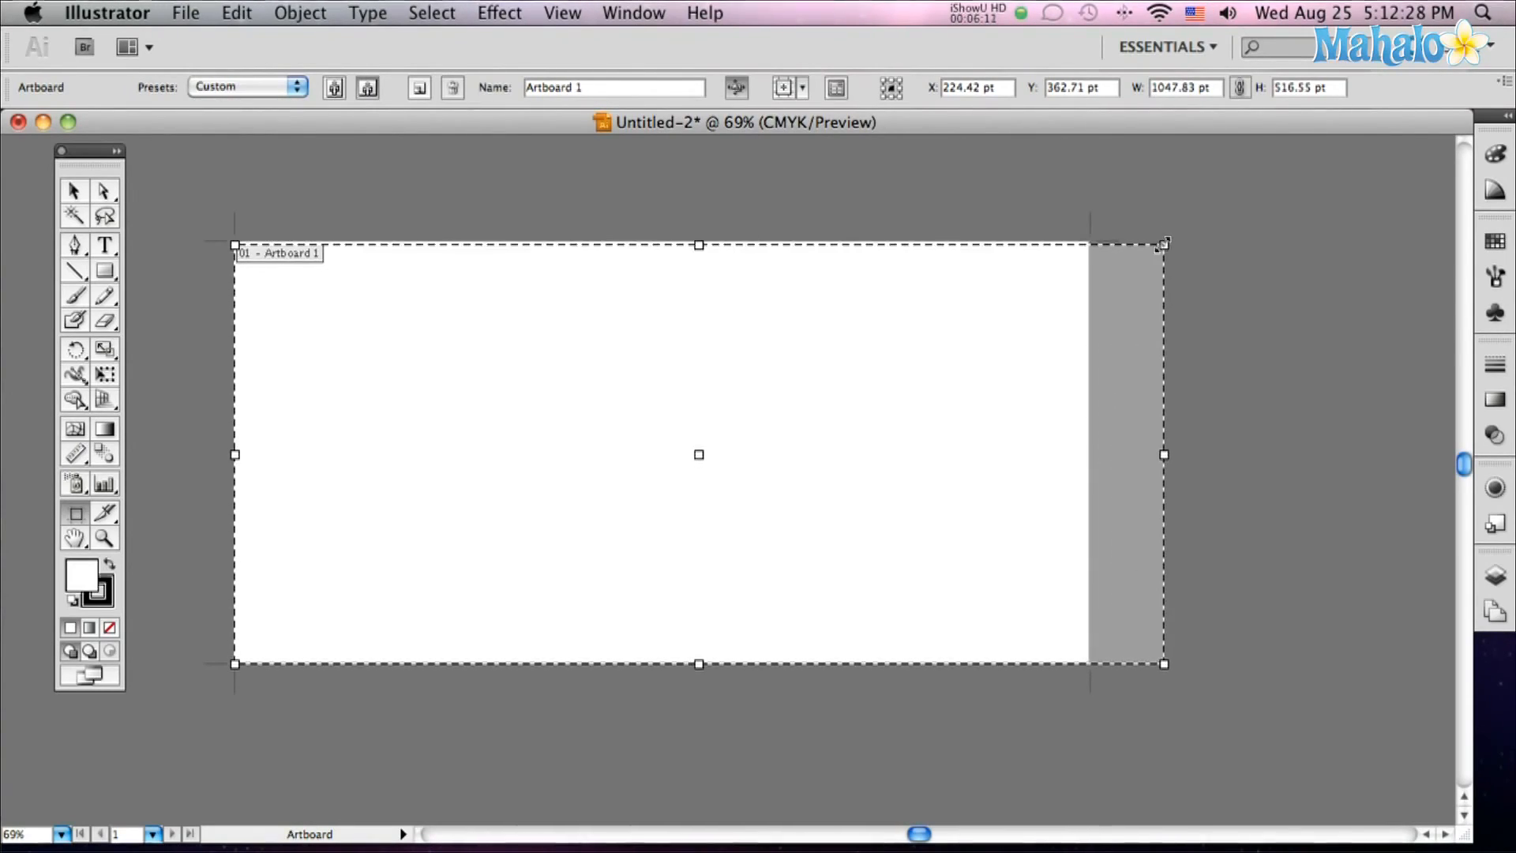
drag(1165, 455, 1223, 455)
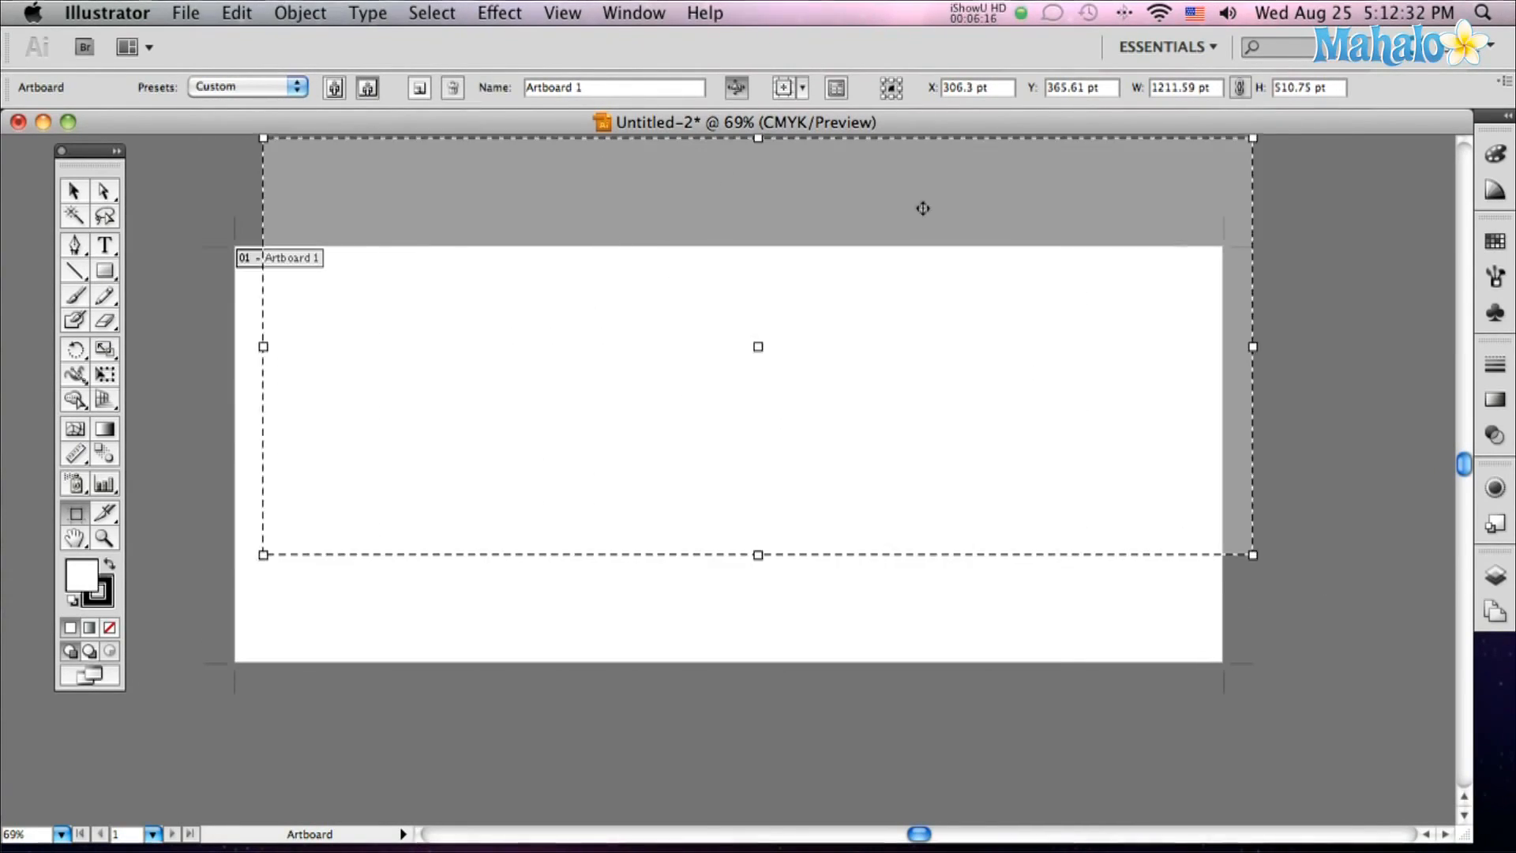
drag(757, 346, 877, 519)
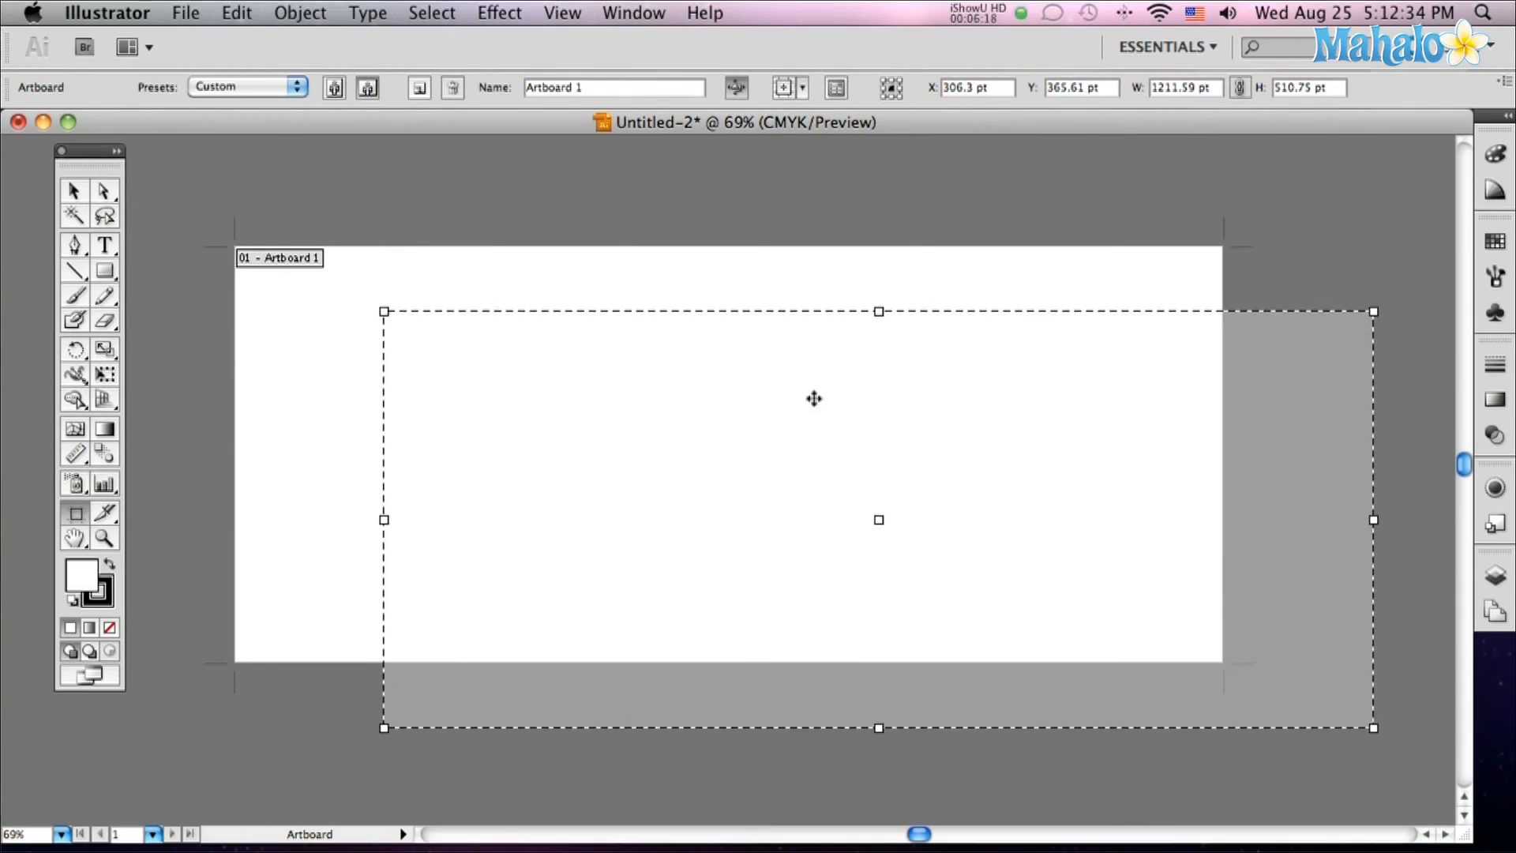
drag(814, 397, 740, 488)
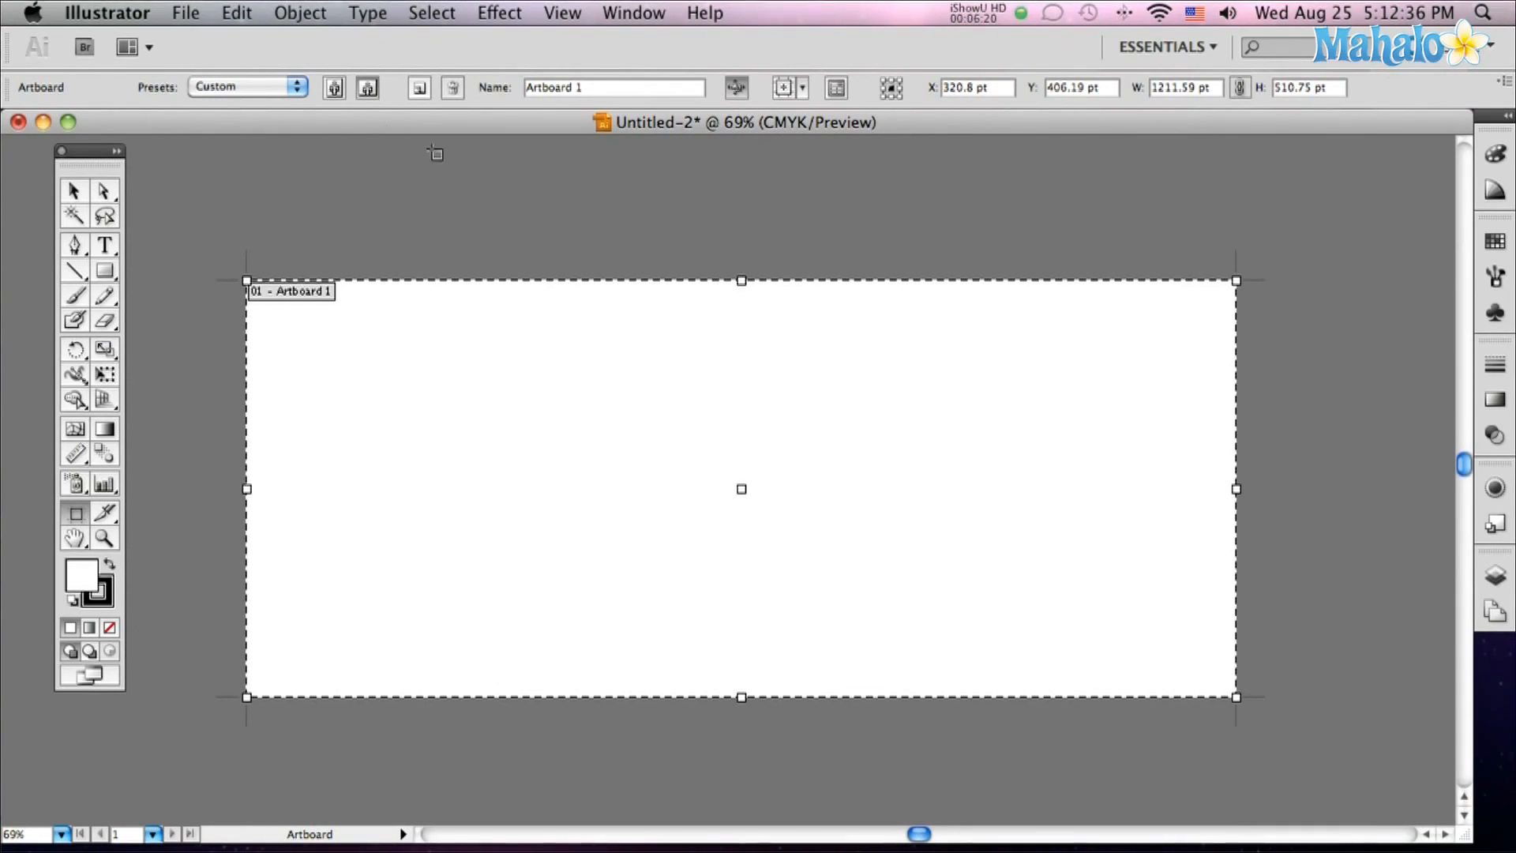
mouse_move(321, 203)
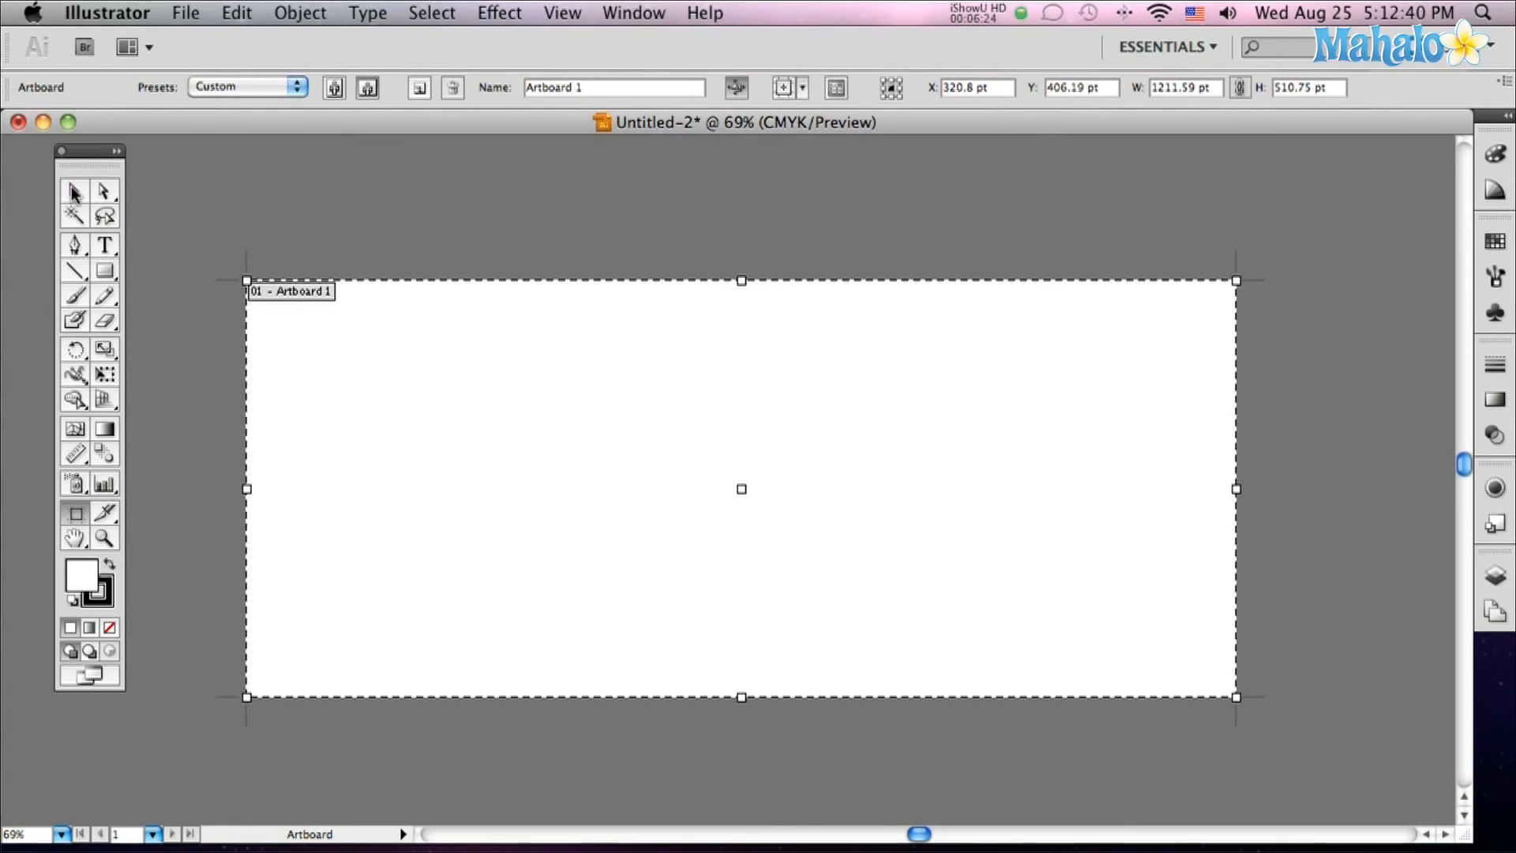
click(73, 190)
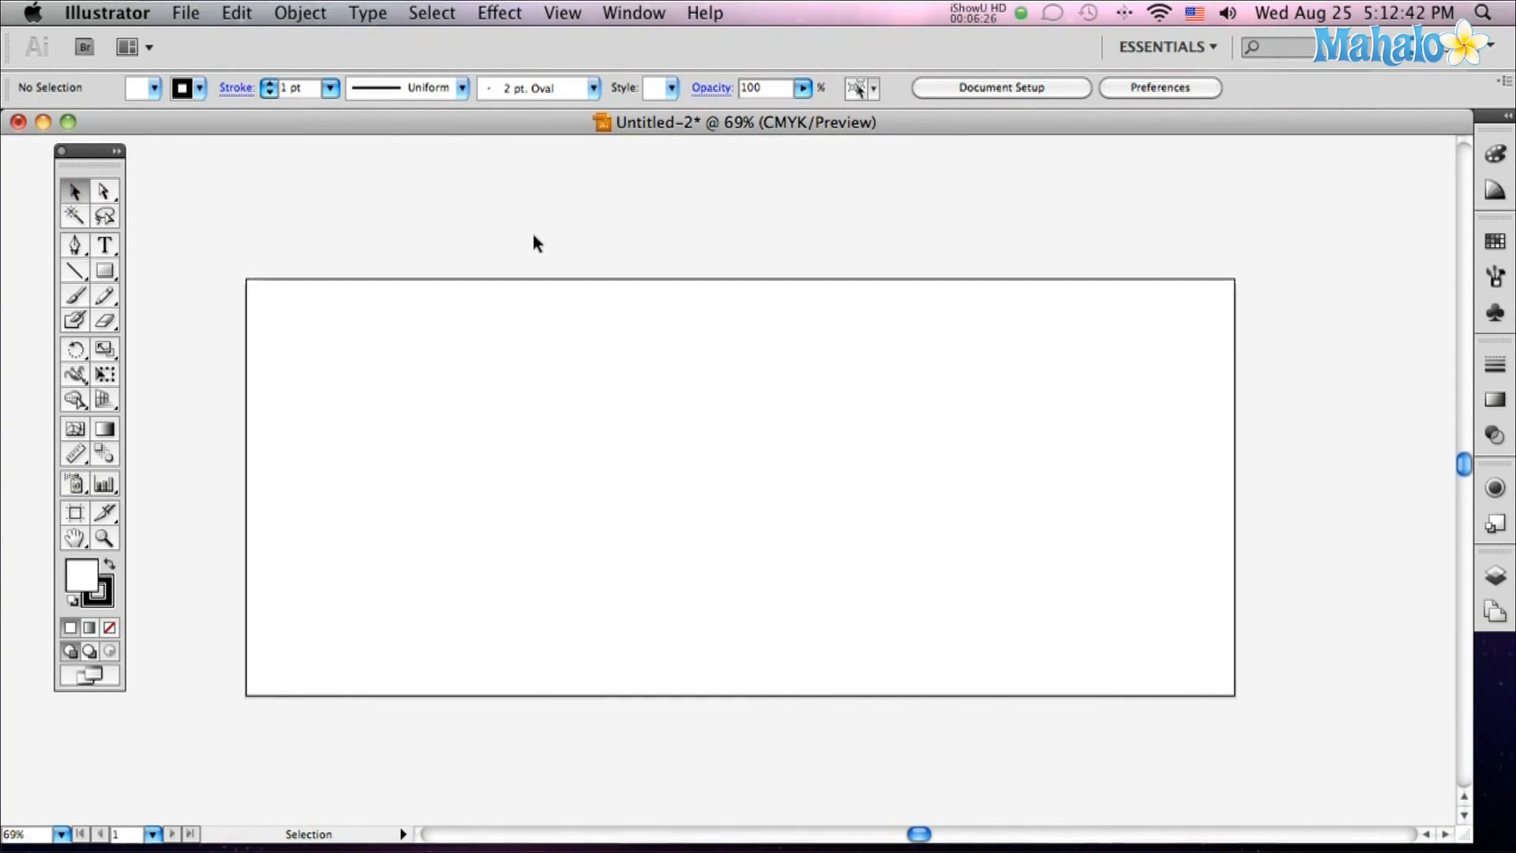